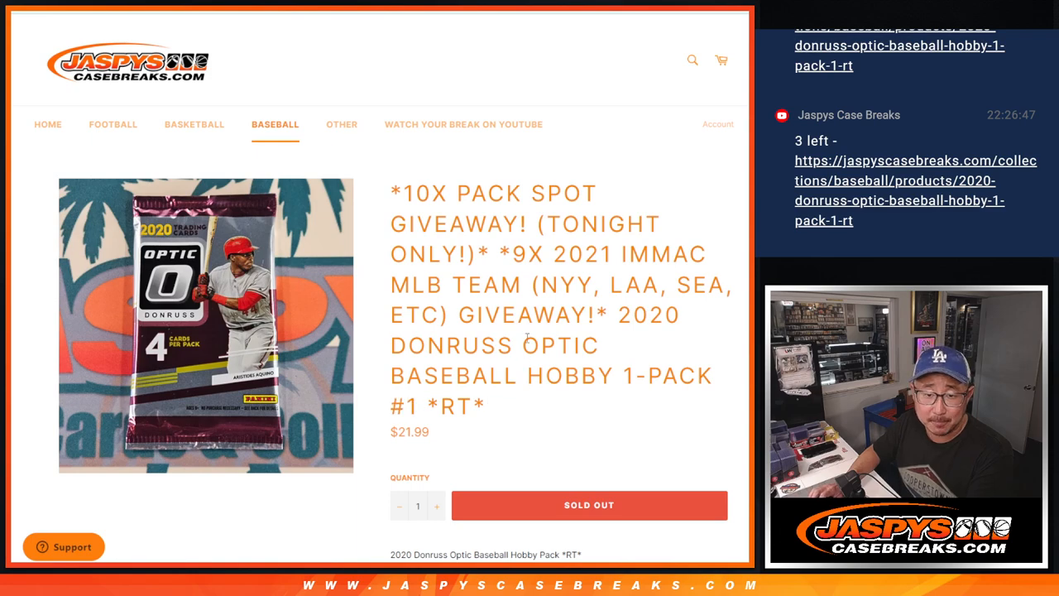
Scroll down the sold-out Donruss Optic pack listing on Jaspys Case Breaks
scroll("down", 3)
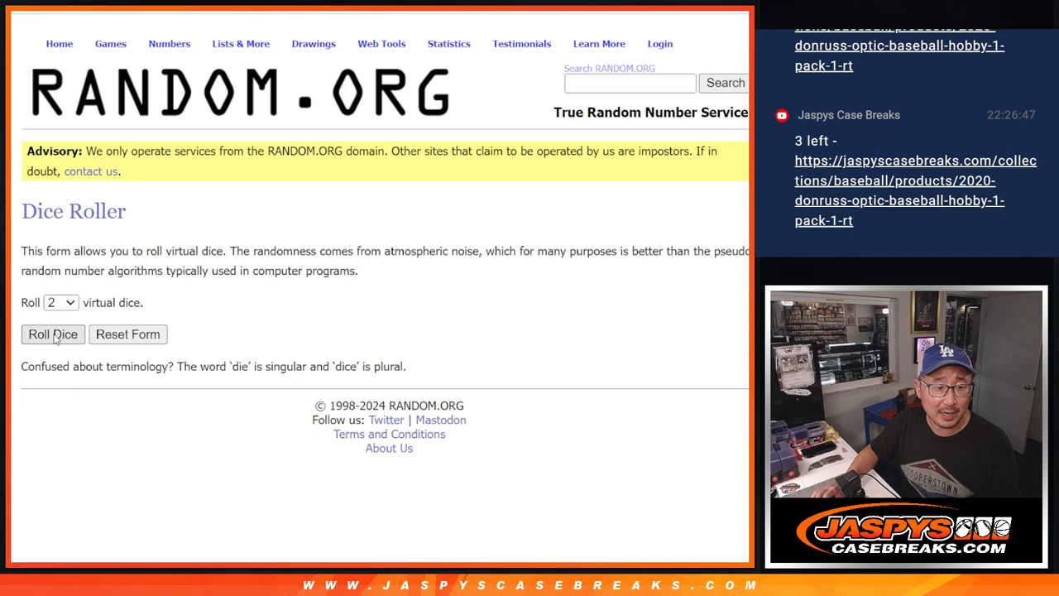
Roll the dice for a shuffle count, reshuffle the 20-name buyer list, and select the results
left_click(241, 43)
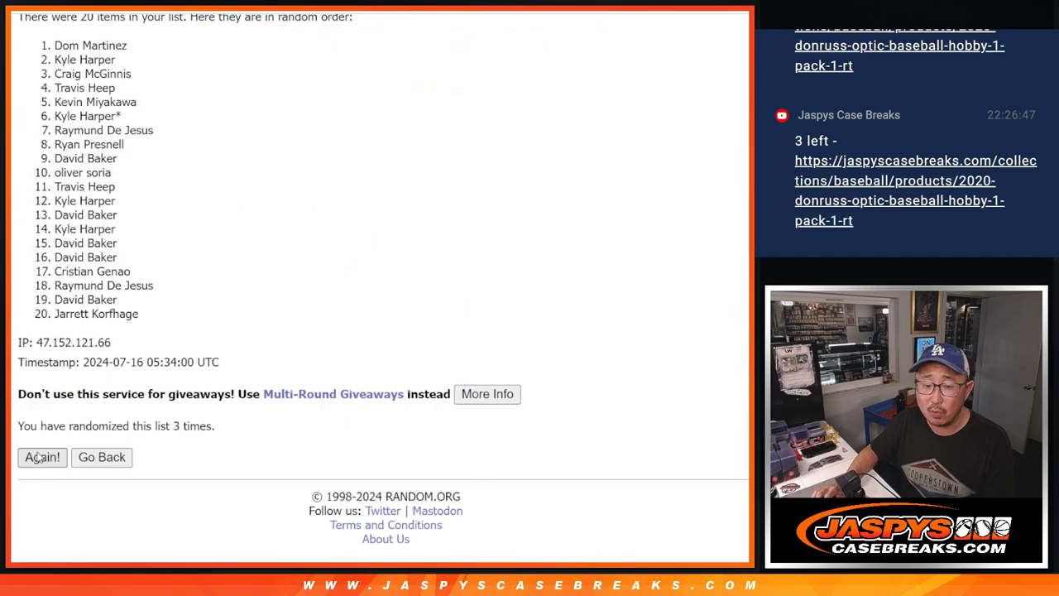
left_click(42, 456)
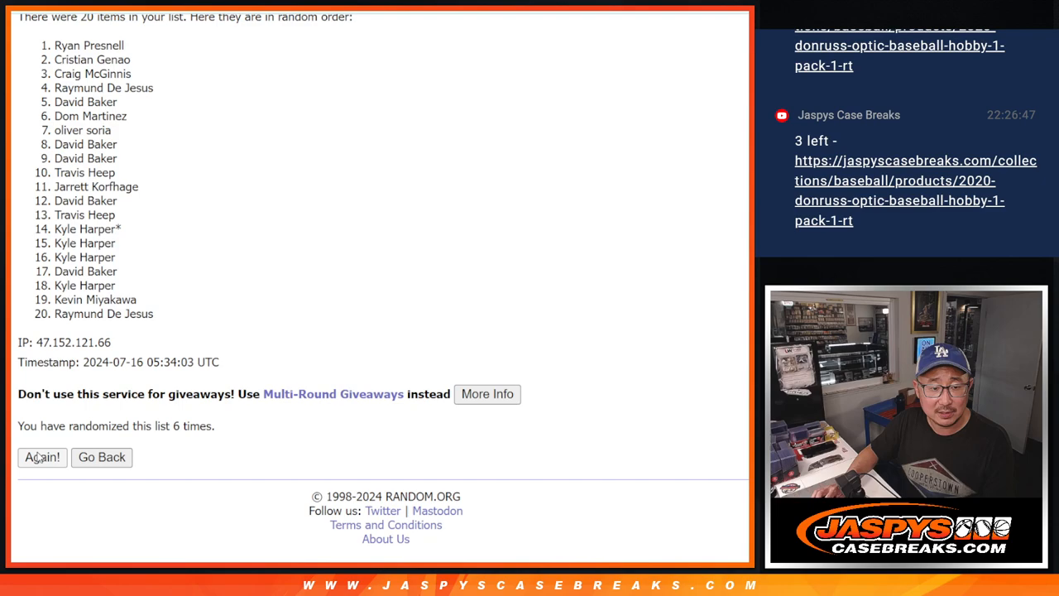
left_click(42, 457)
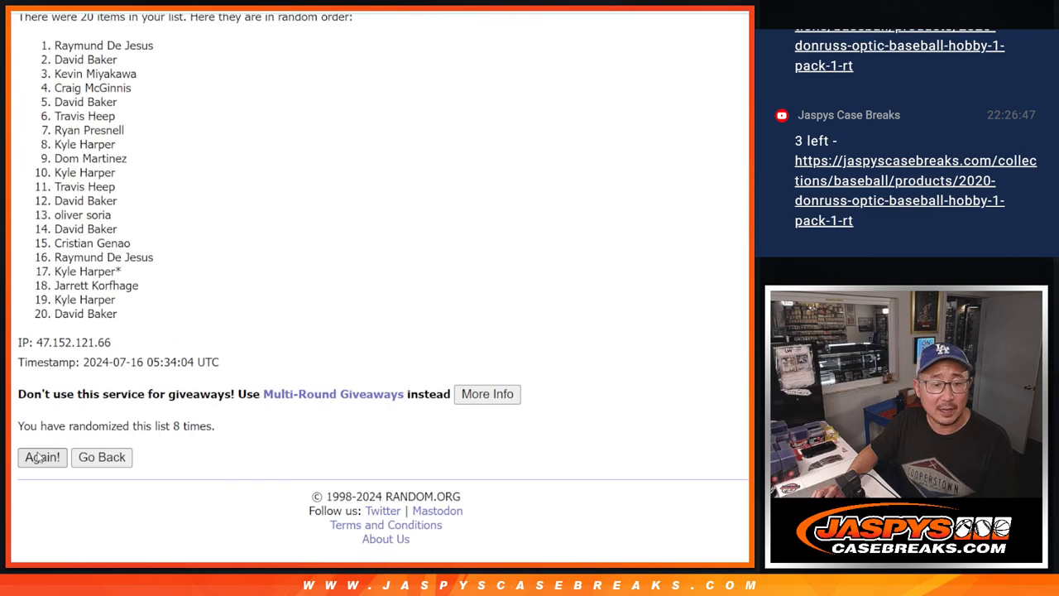
left_click(41, 457)
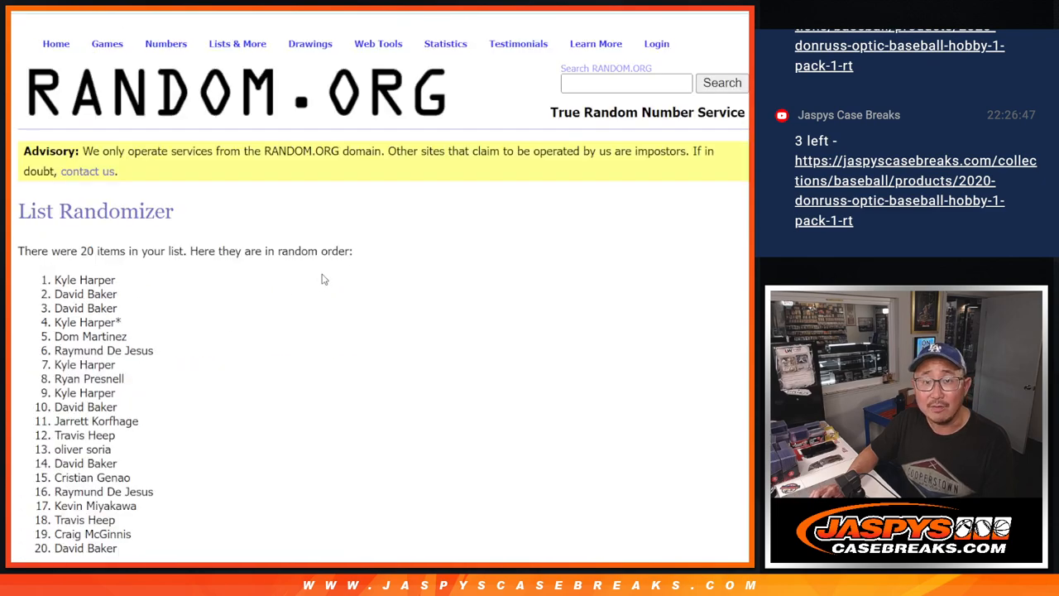
scroll("down", 3)
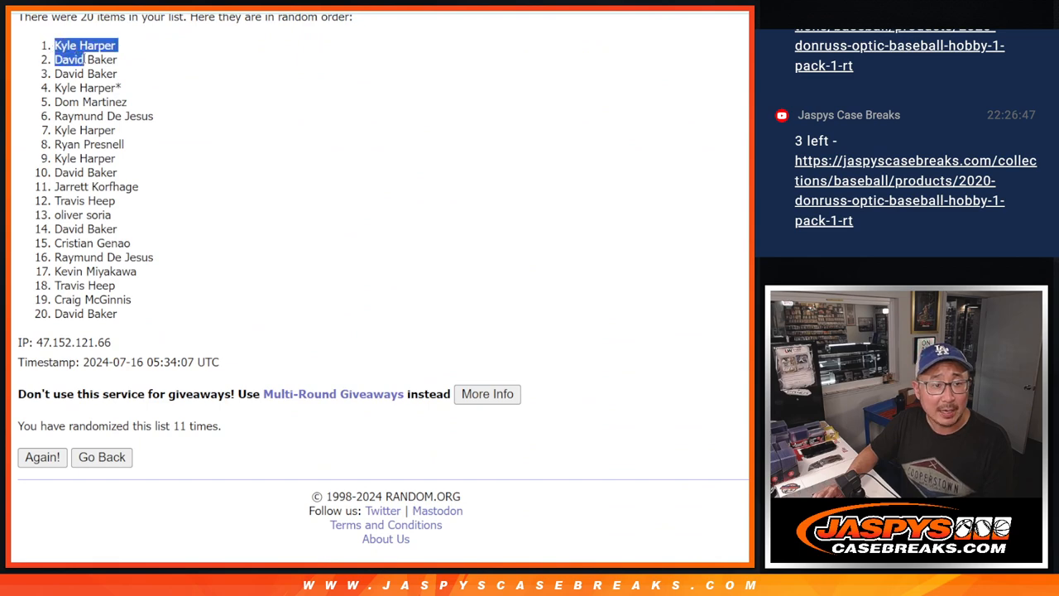
left_click_drag(79, 59, 116, 130)
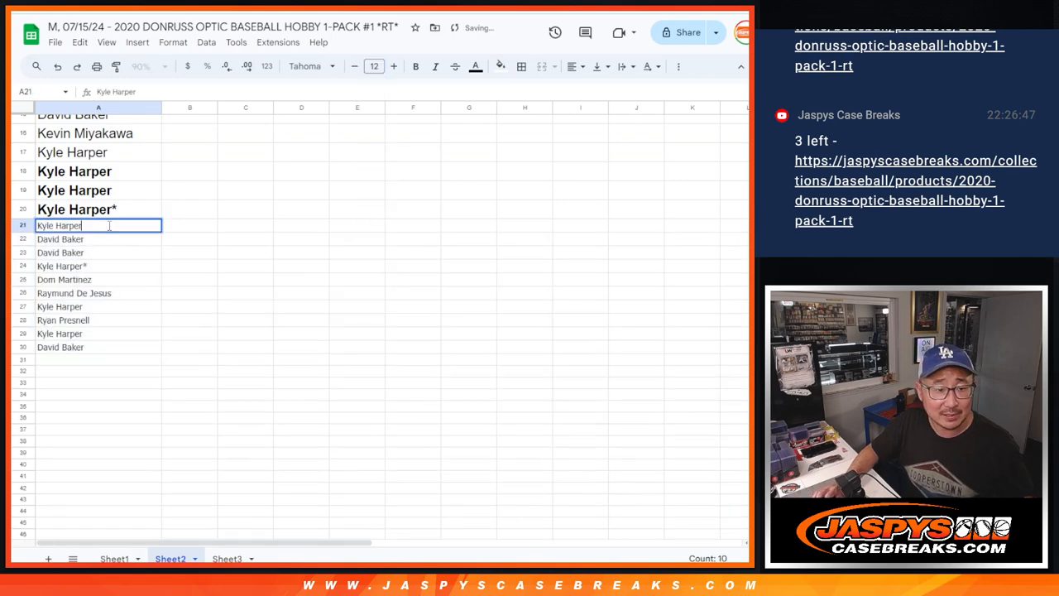
Paste the shuffled names below Sheet2's list with a ^ suffix and take all 30 names
type("*")
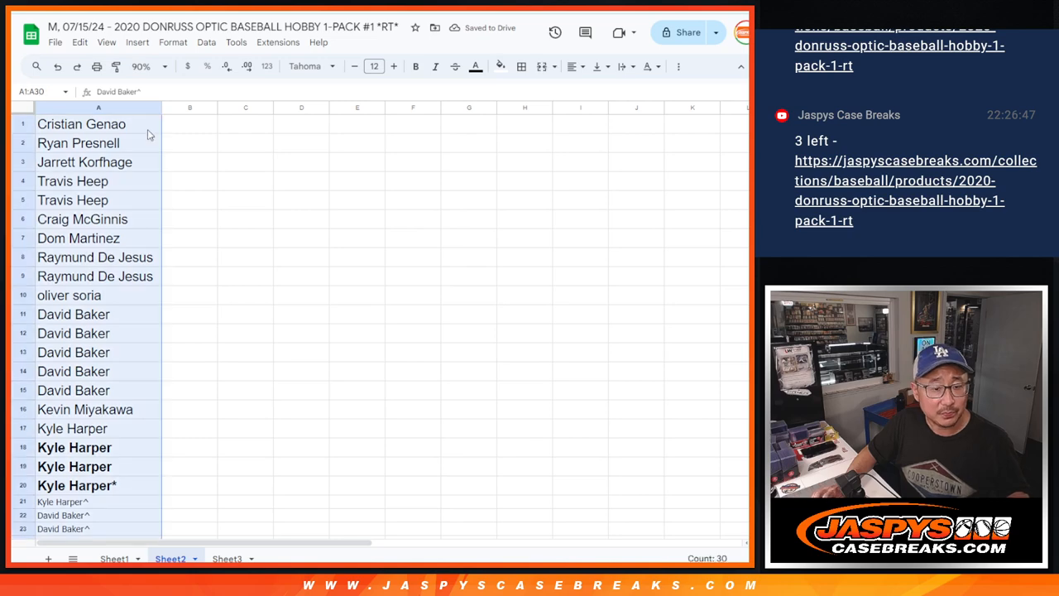
left_click(114, 557)
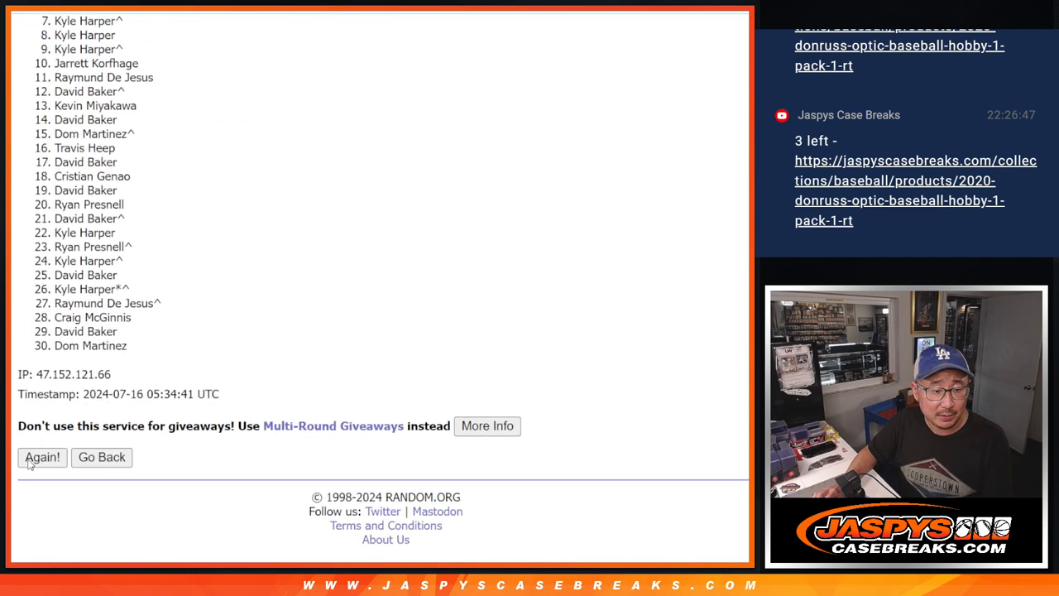
Reshuffle the 30-name buyer list again on RANDOM.ORG
left_click(43, 457)
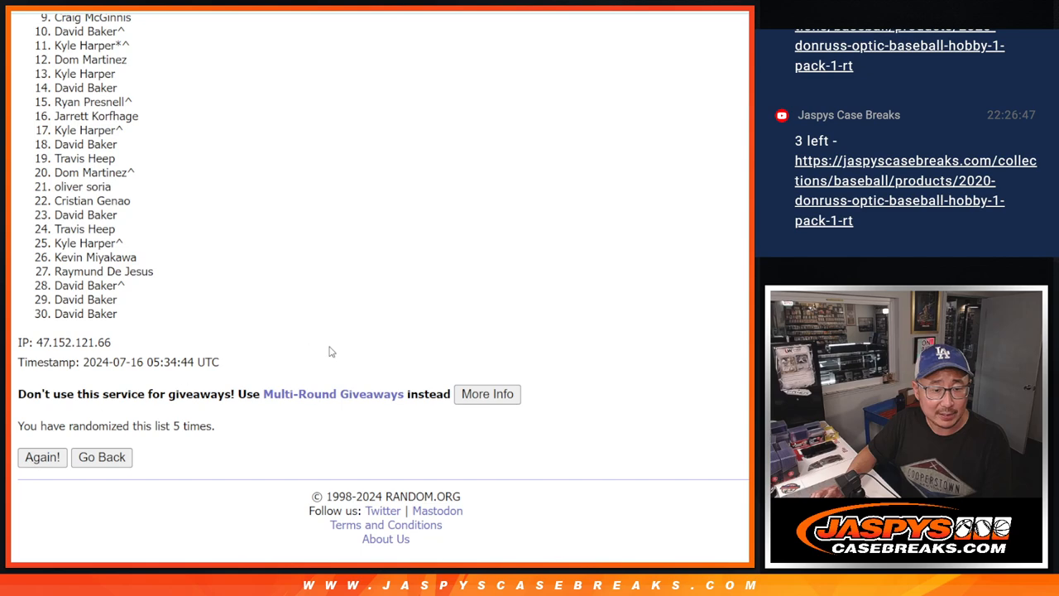
left_click(42, 457)
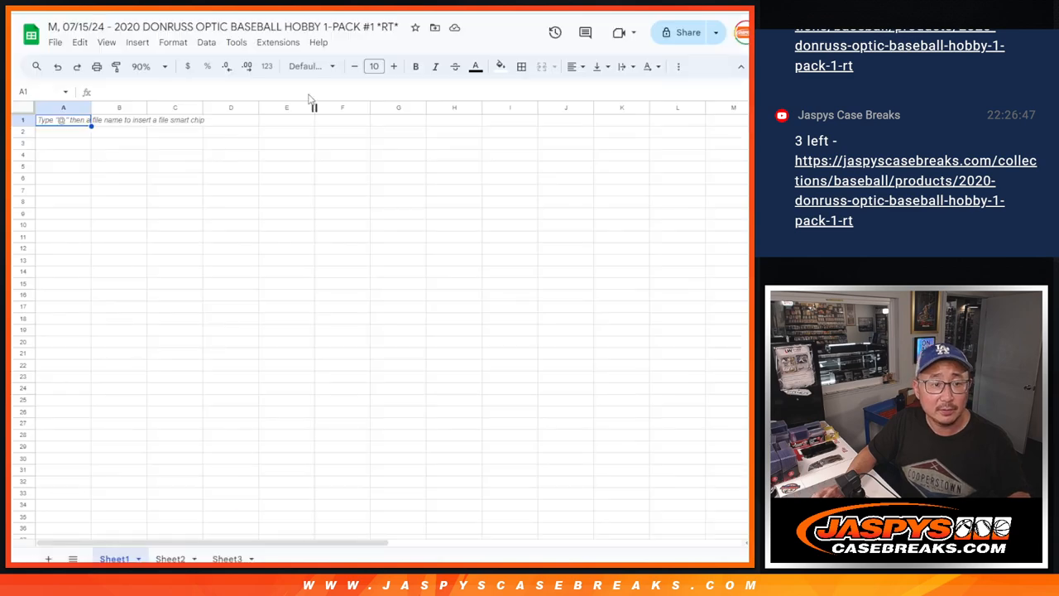
Paste the shuffled names into Sheet1 column A, then reshuffle the 30-team list
key("ctrl+v")
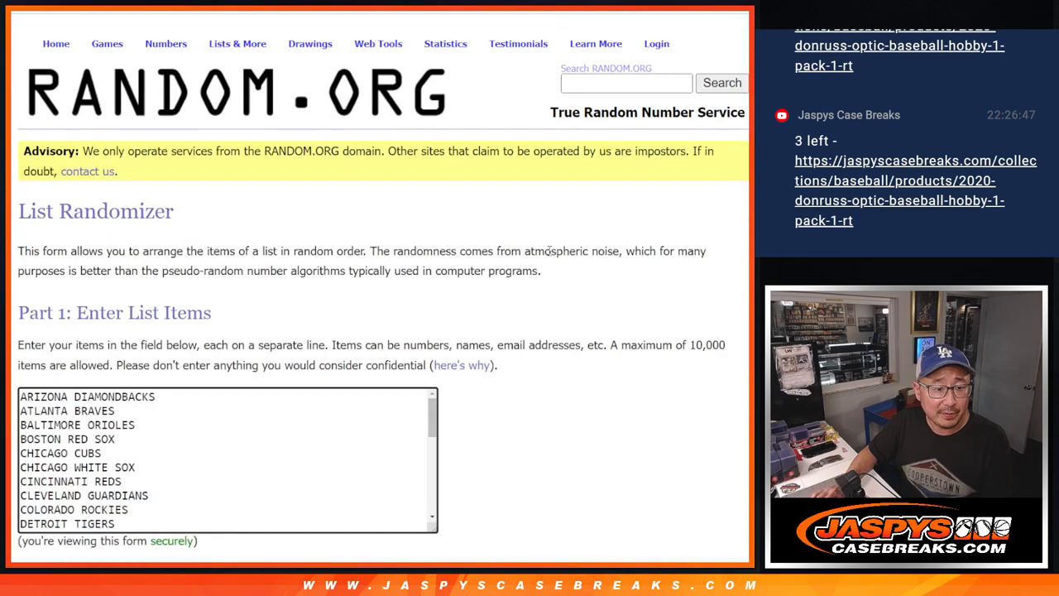
scroll("down", 3)
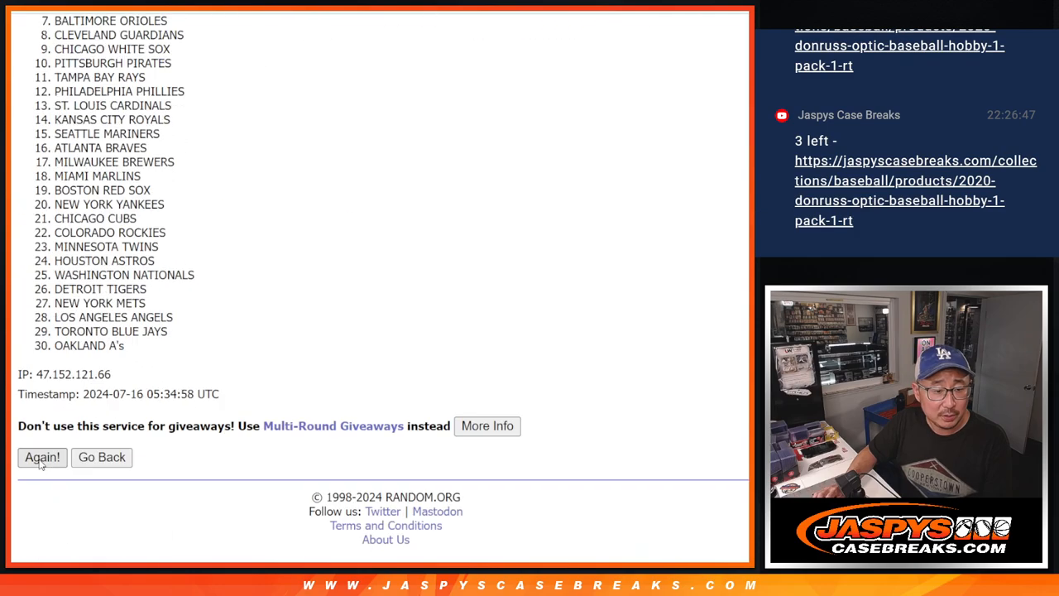
left_click(42, 457)
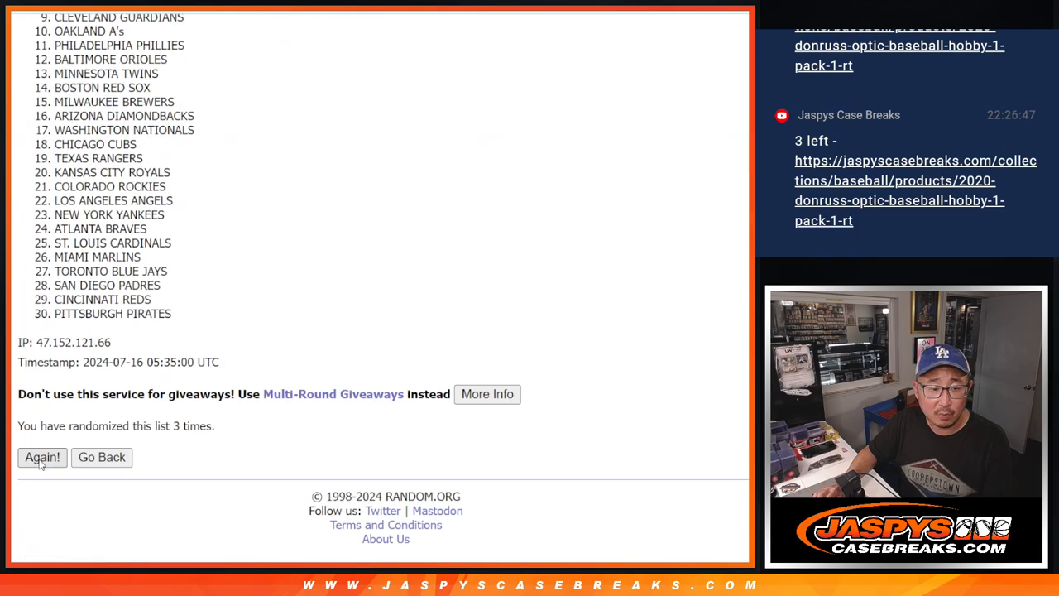
left_click(41, 457)
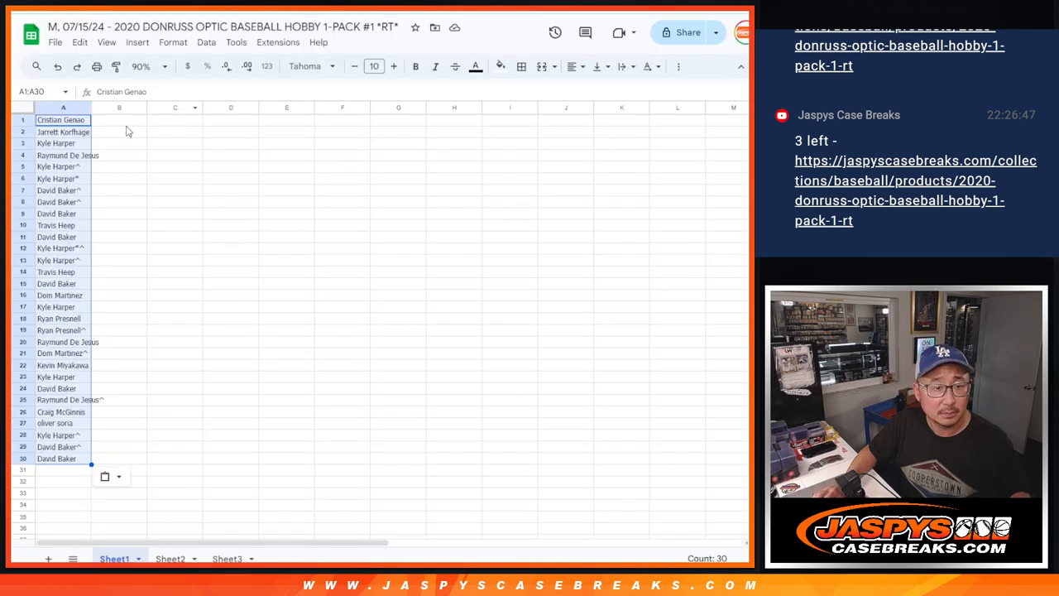
Paste the shuffled MLB teams into column B beside the buyer names
left_click(310, 67)
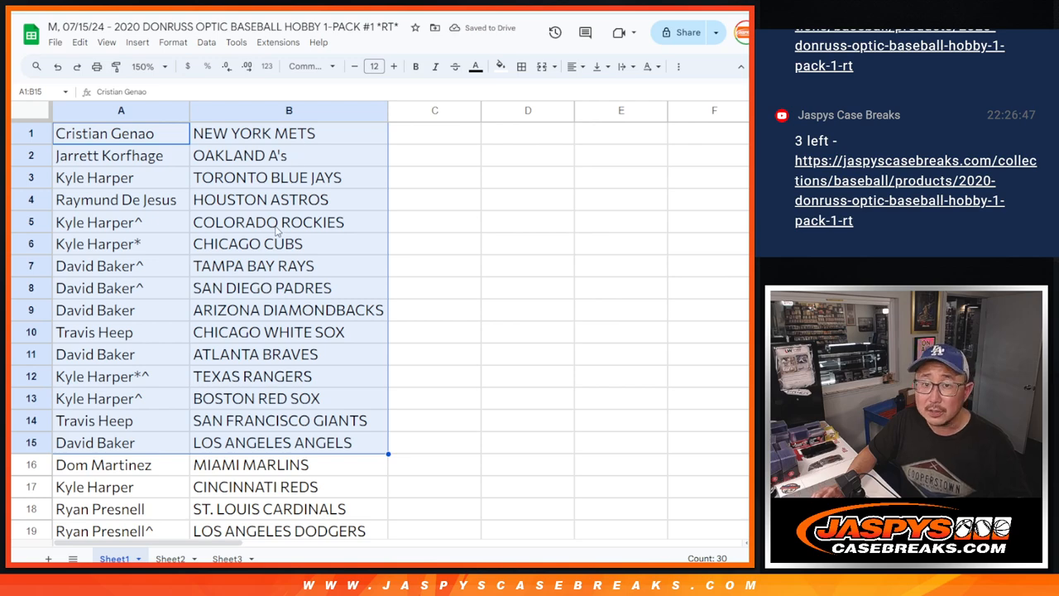
scroll("down", 3)
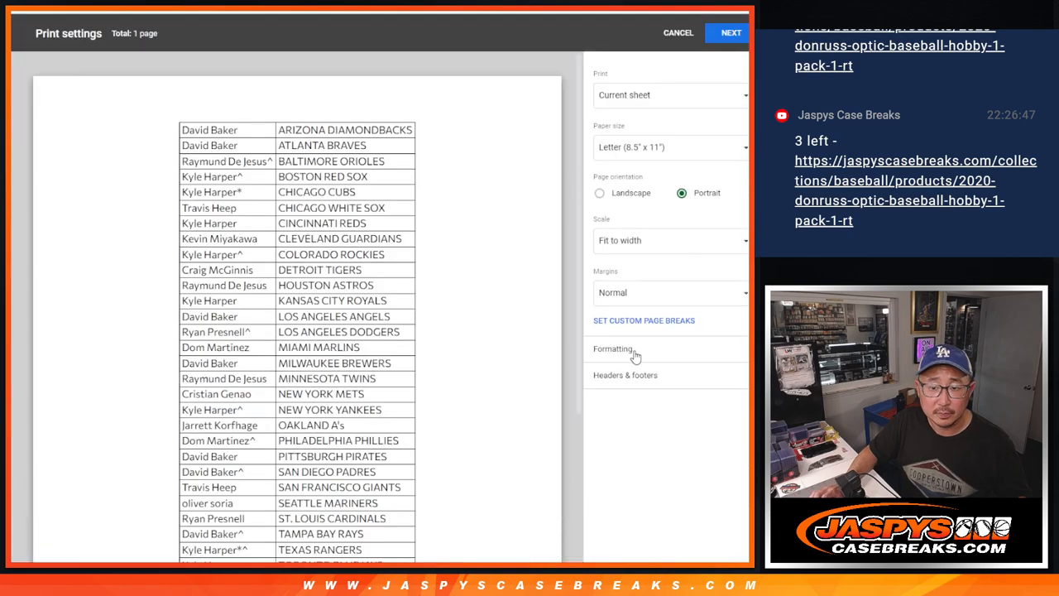
Close Print settings to return to Sheet1's sorted name–team pairings
left_click(678, 32)
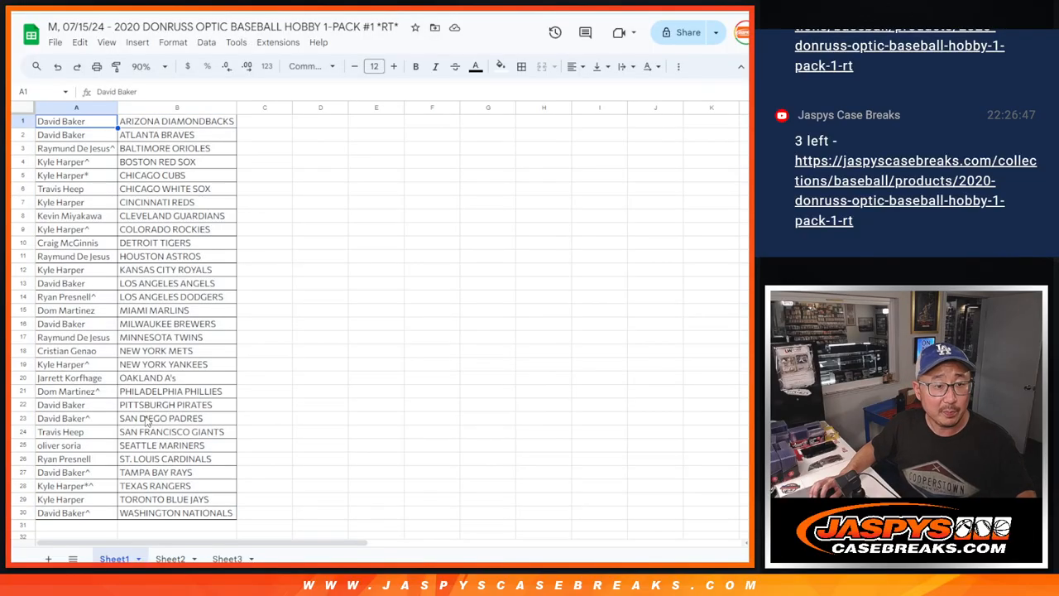
Show Sheet3 with its nine orange team abbreviations and open the zoom dropdown
left_click_drag(75, 120, 76, 513)
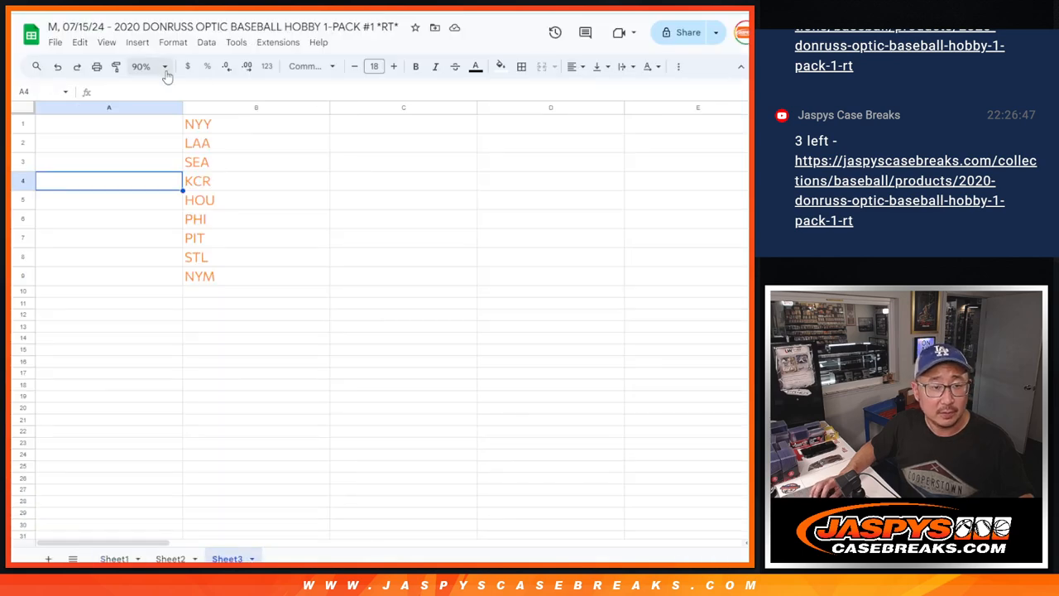
left_click(141, 66)
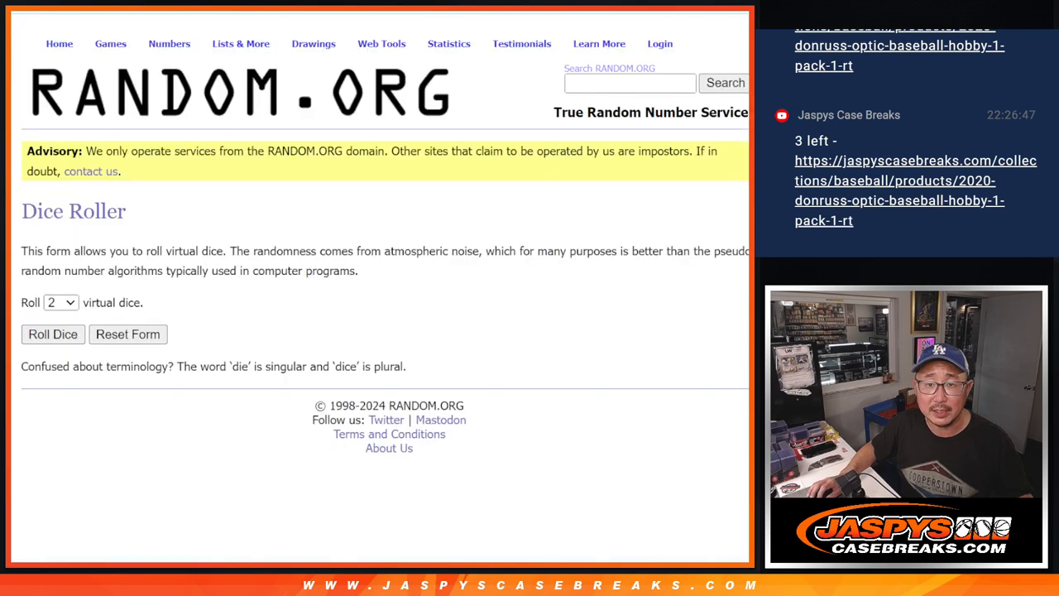
Open the List Randomizer and shuffle the 30-name buyer list three times
left_click(52, 335)
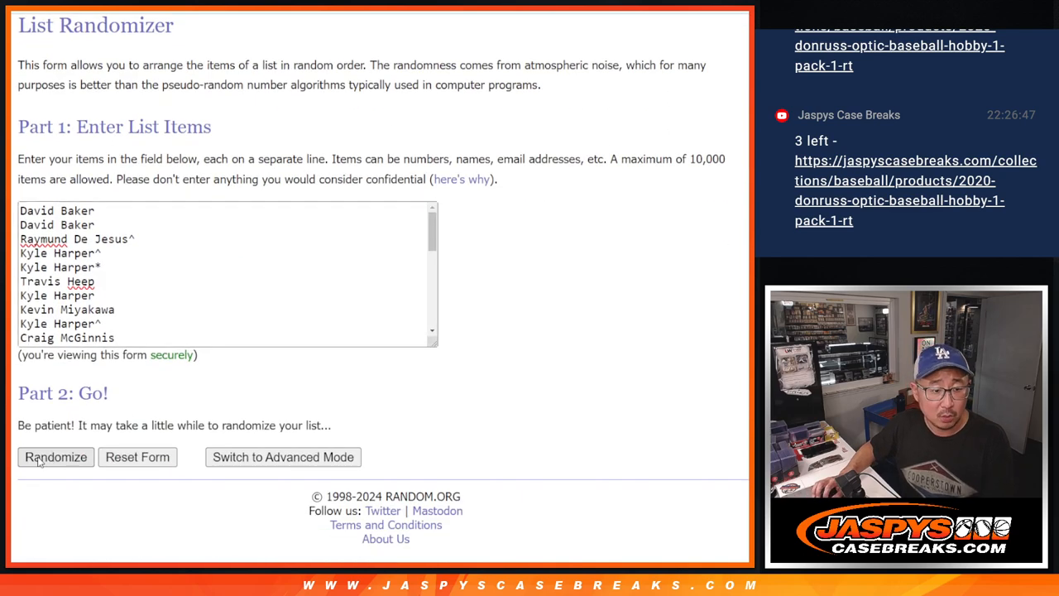
left_click(56, 457)
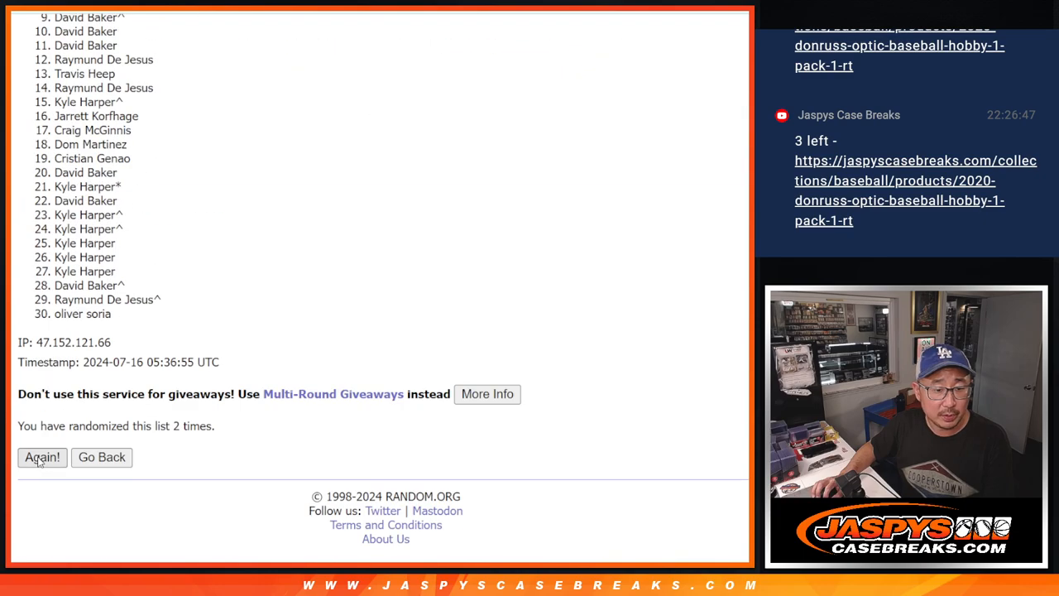
left_click(41, 457)
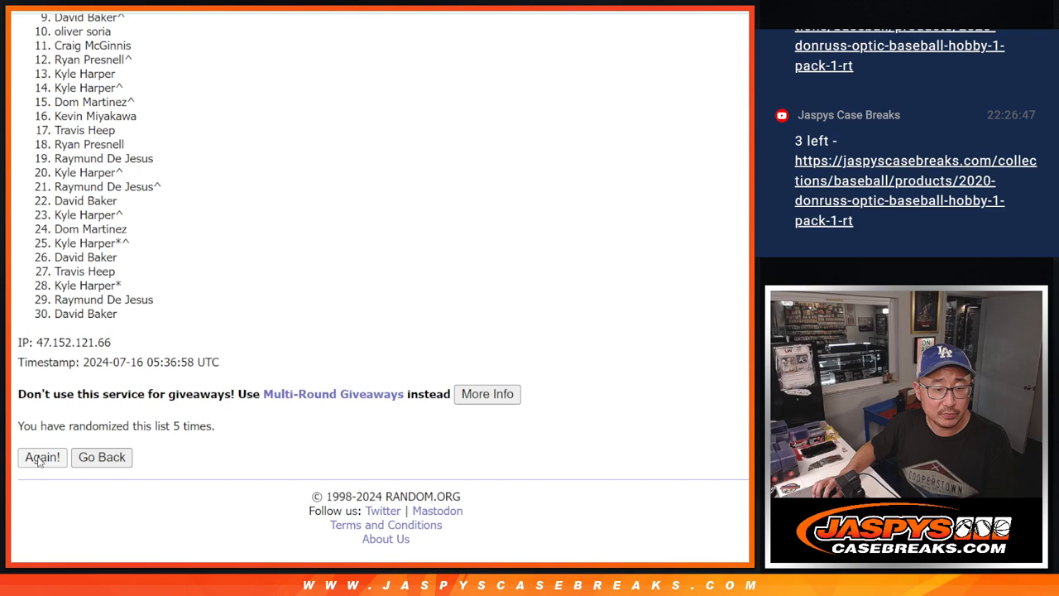
left_click(42, 457)
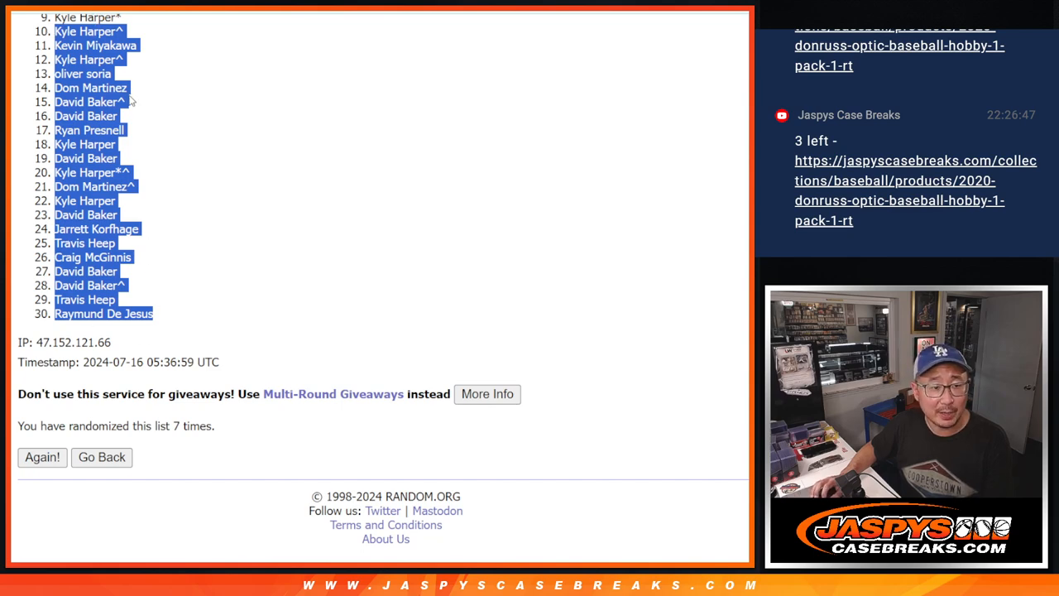
mouse_move(223, 93)
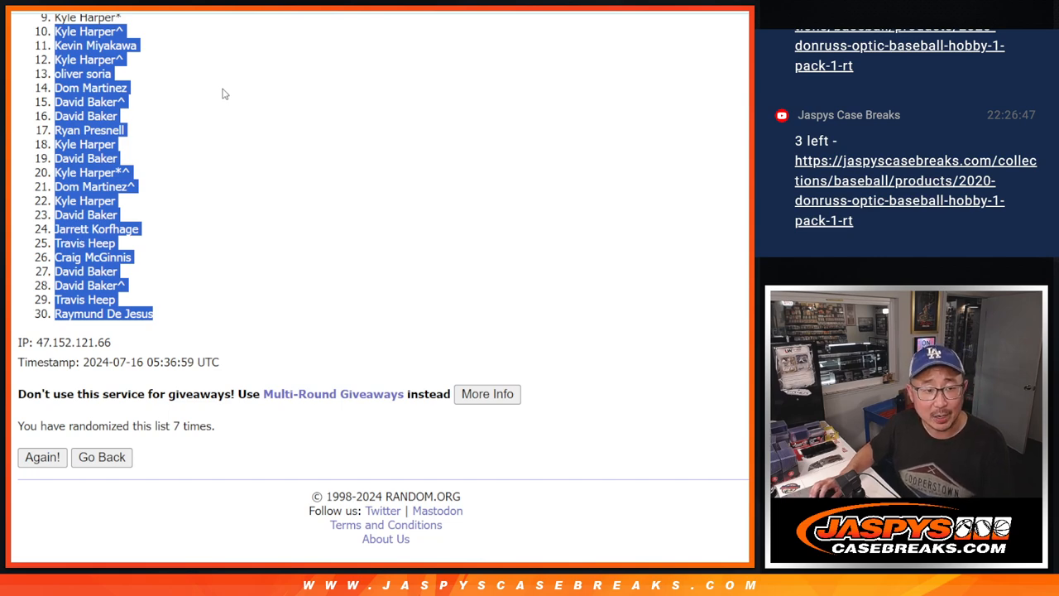
mouse_move(493, 158)
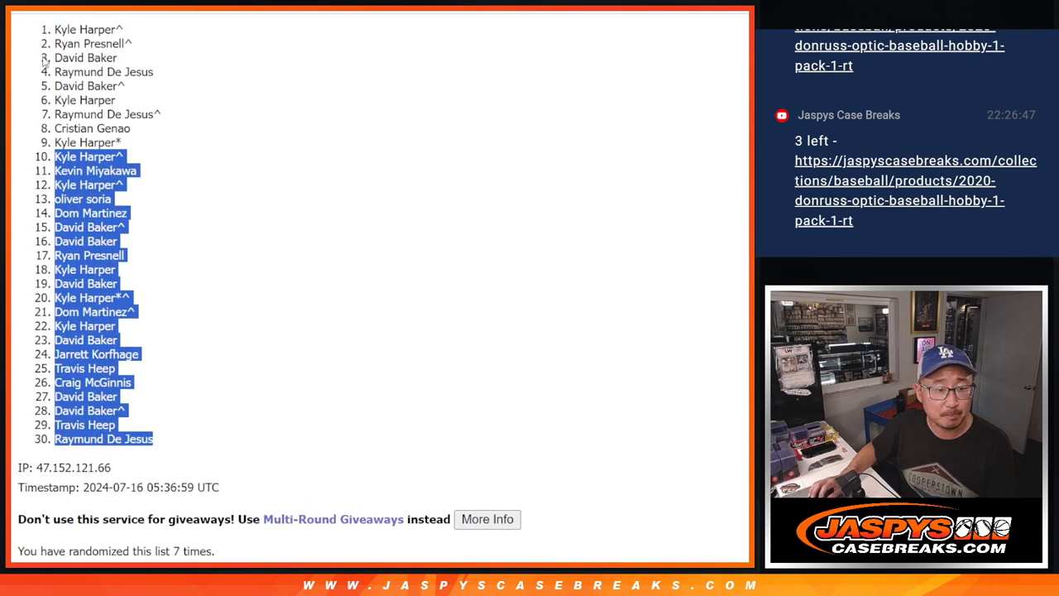
mouse_move(55, 31)
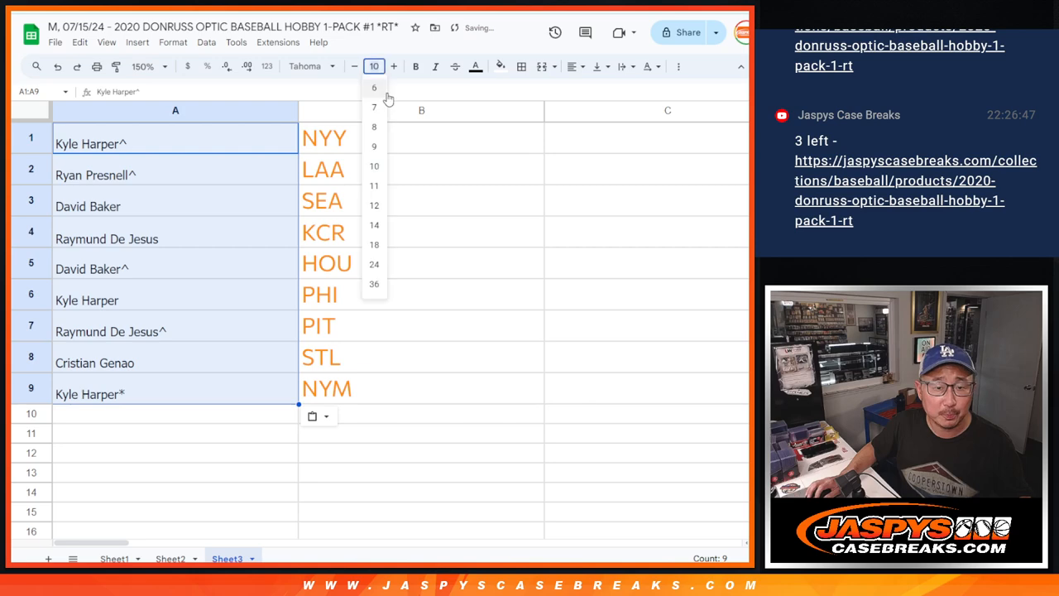
Set the pasted names to font size 18, check the pairings, and append /optic1 to A1
left_click(374, 244)
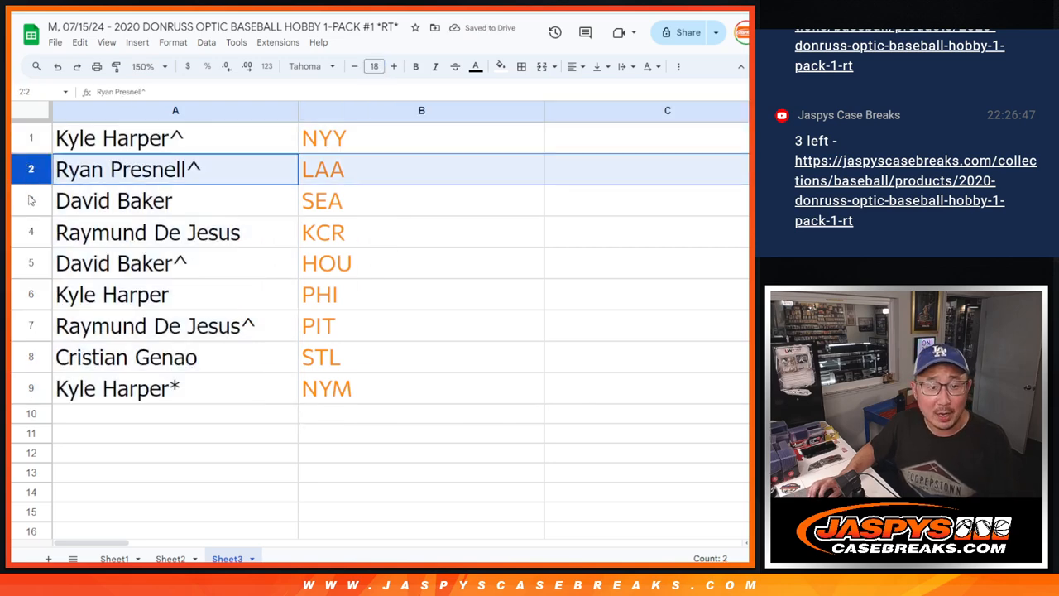
left_click(147, 231)
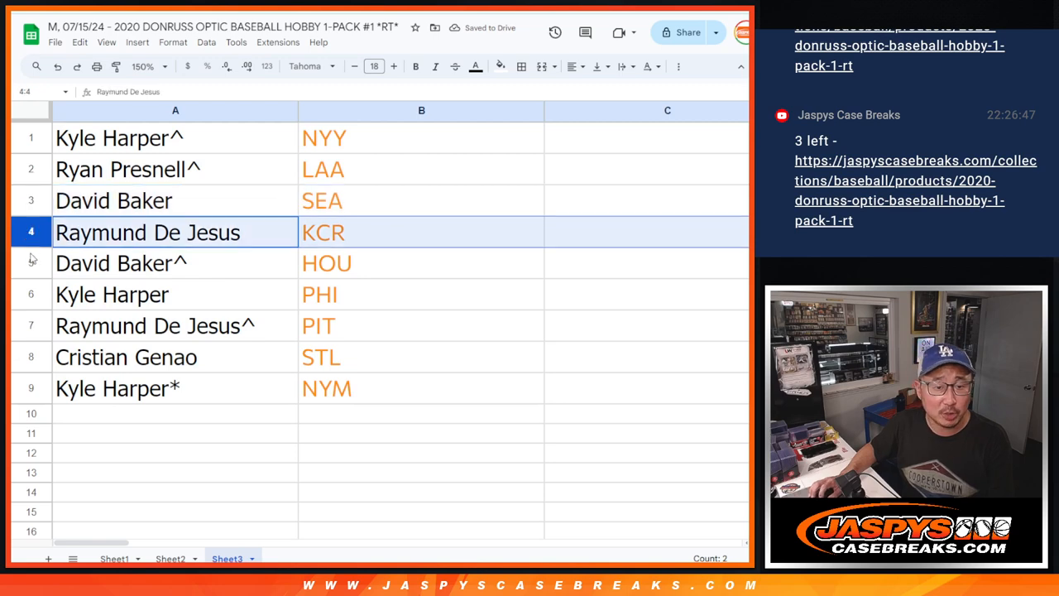
left_click(111, 294)
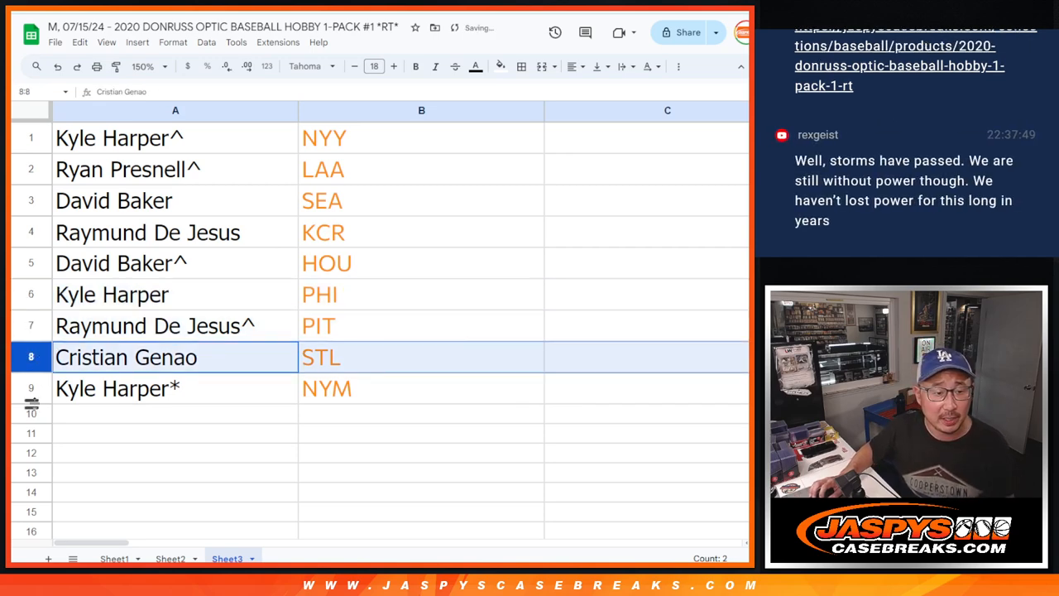
left_click(174, 388)
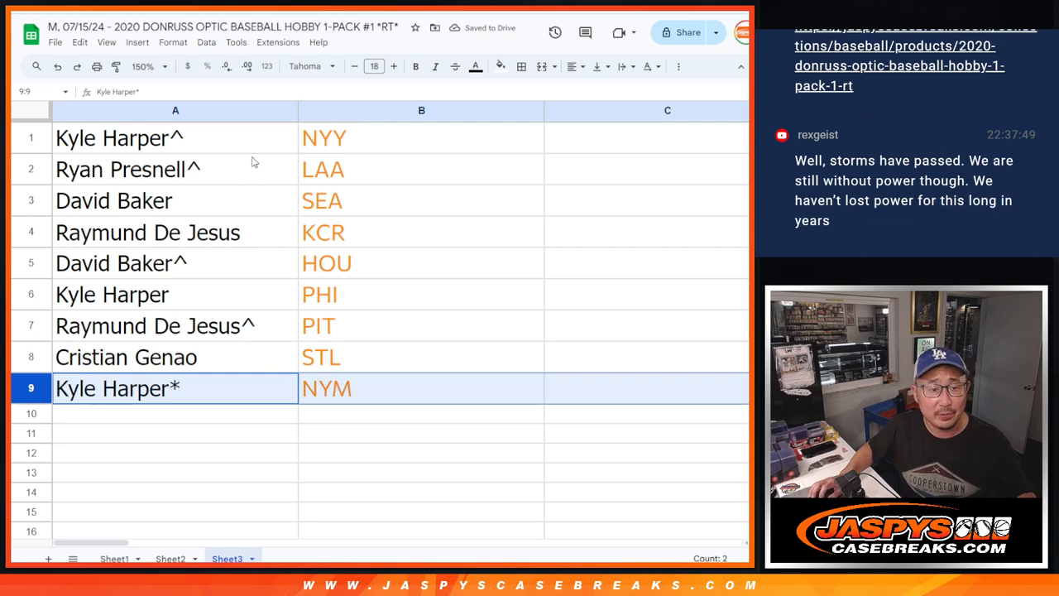
left_click(175, 137)
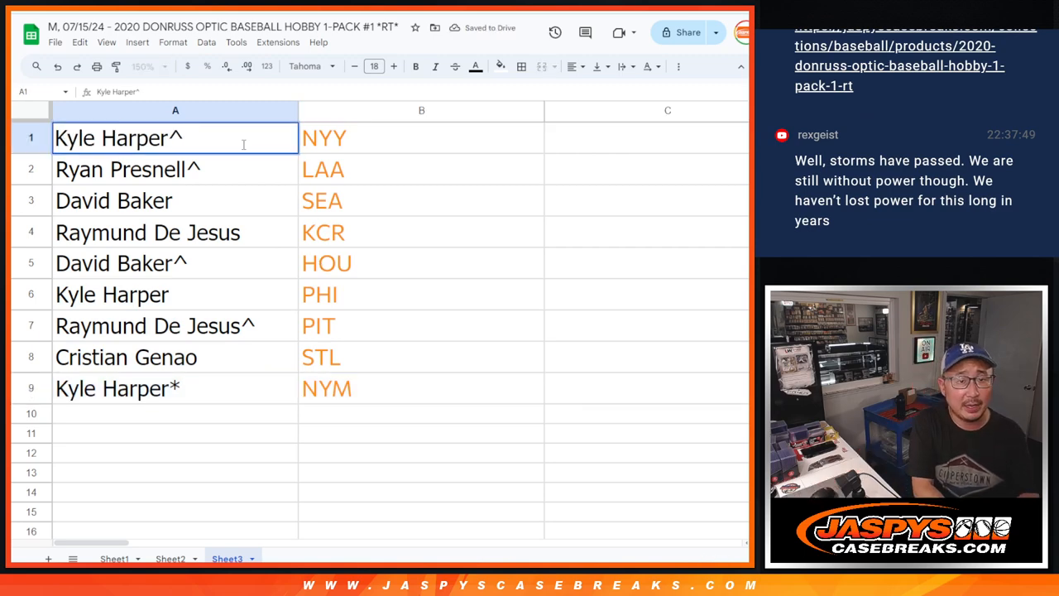
type("/optic1")
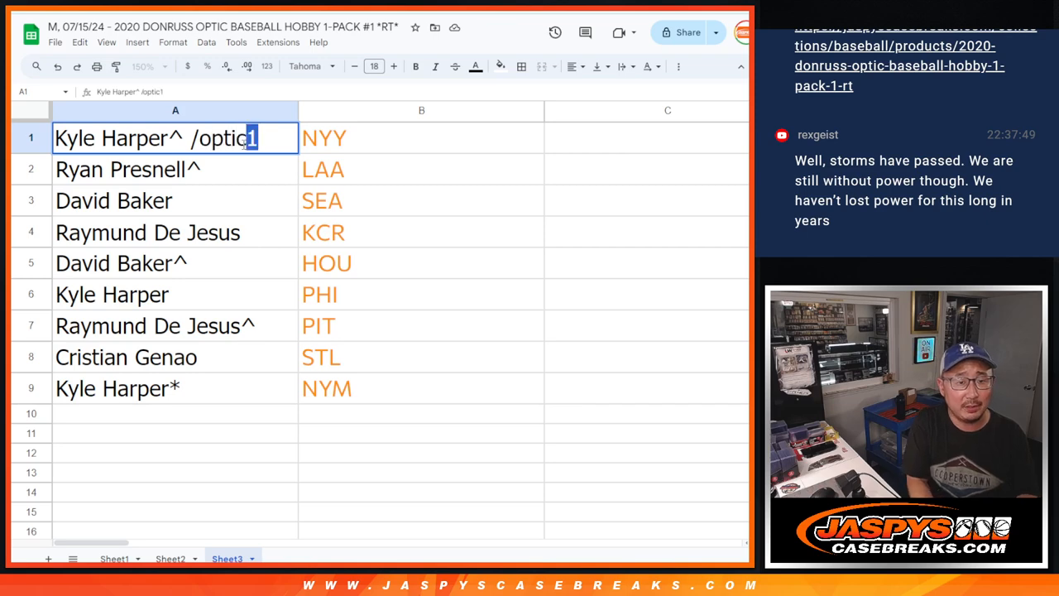